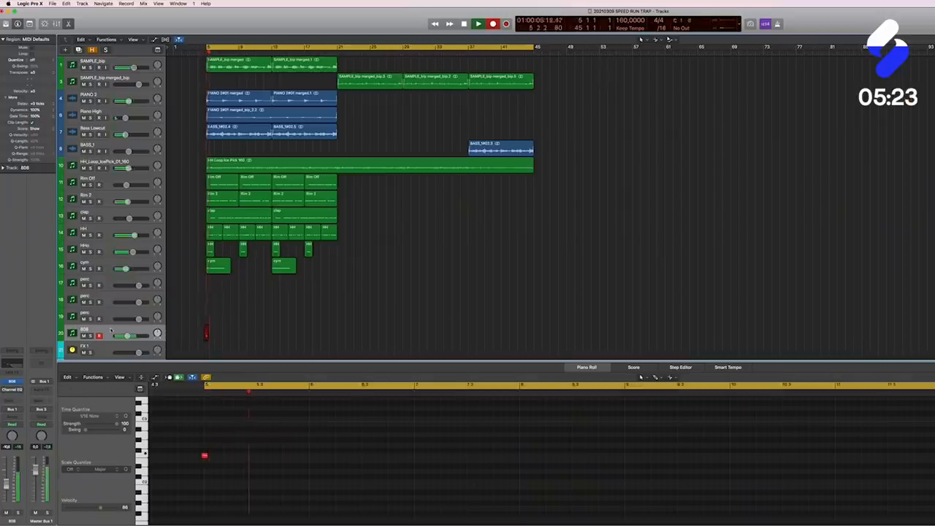
Trim the kick sample region shorter by dragging its right edge inward.
{"action": "left_click", "coordinate": [479, 23]}
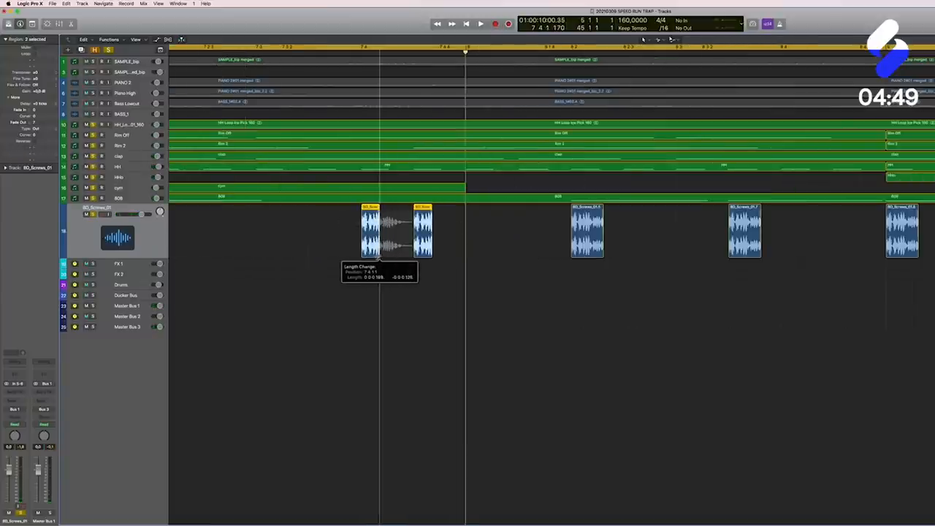
{"action": "left_click_drag", "start_coordinate": [368, 231], "coordinate": [398, 231]}
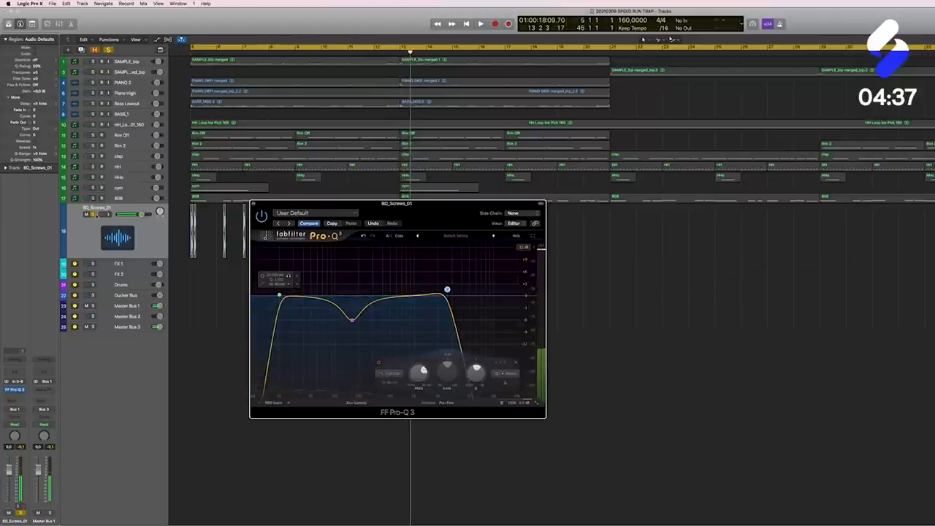
Reposition the Pro-Q 3 window over the arrangement with its low/high cuts and mid dip.
{"action": "left_click", "coordinate": [480, 23]}
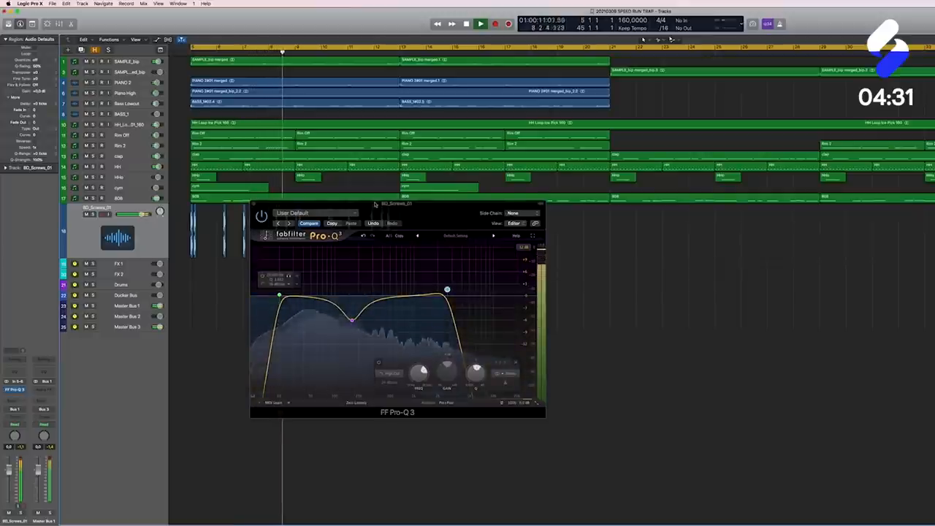
{"action": "left_click_drag", "start_coordinate": [397, 203], "coordinate": [506, 236]}
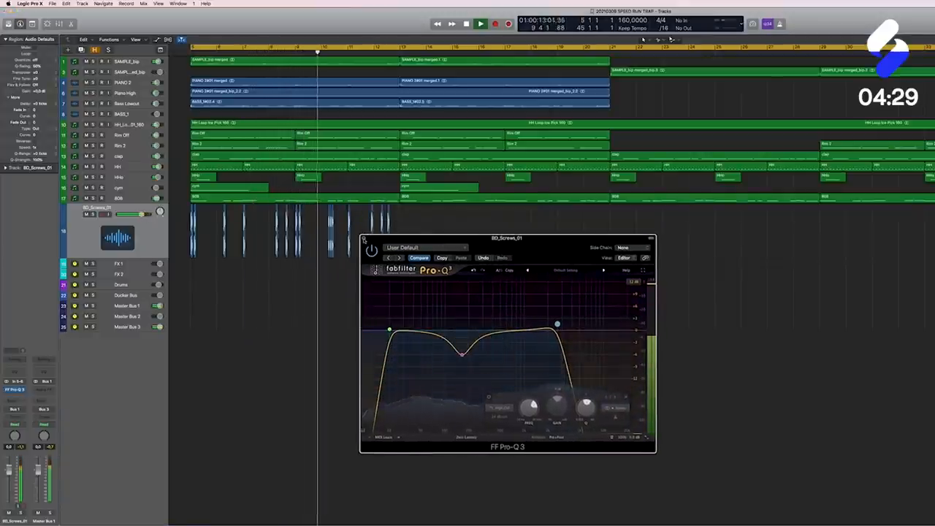